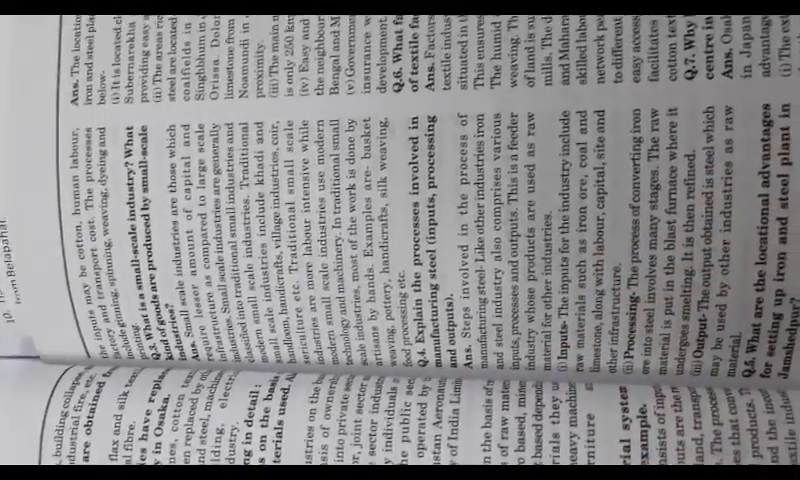
pyautogui.hscroll(-3)
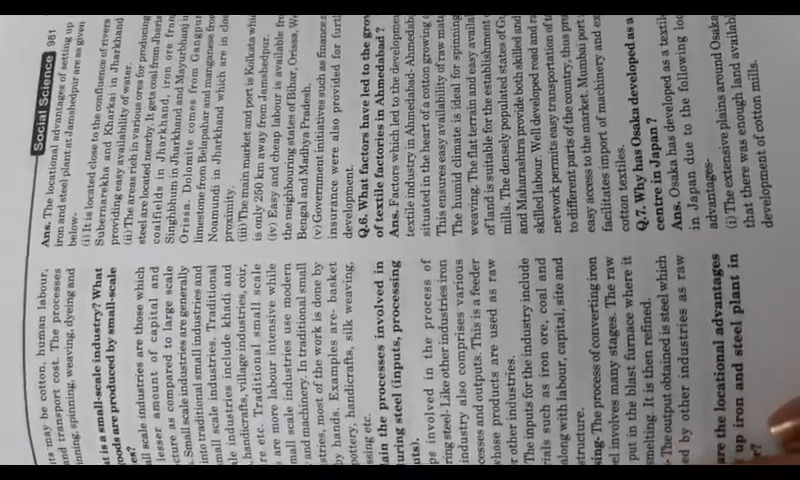